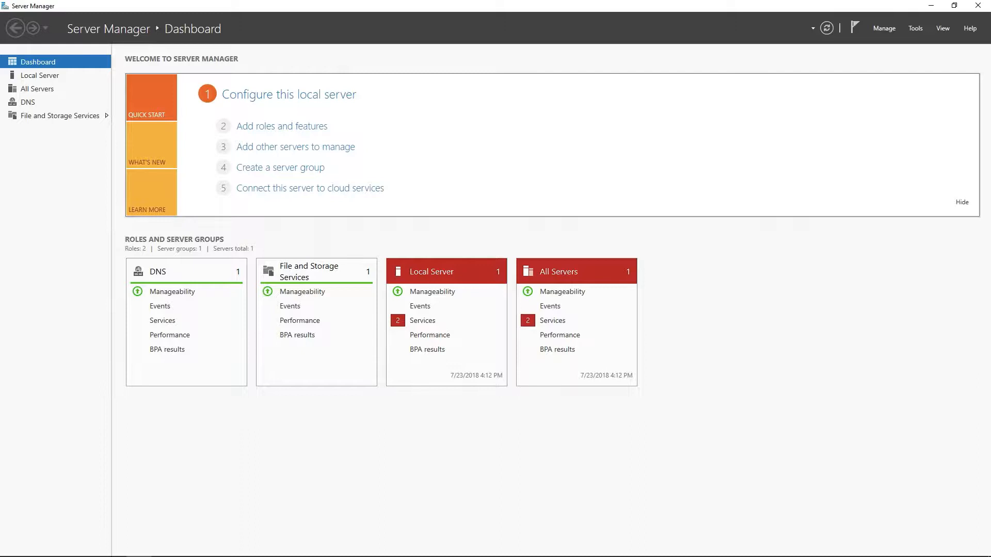
mouse_move(144, 428)
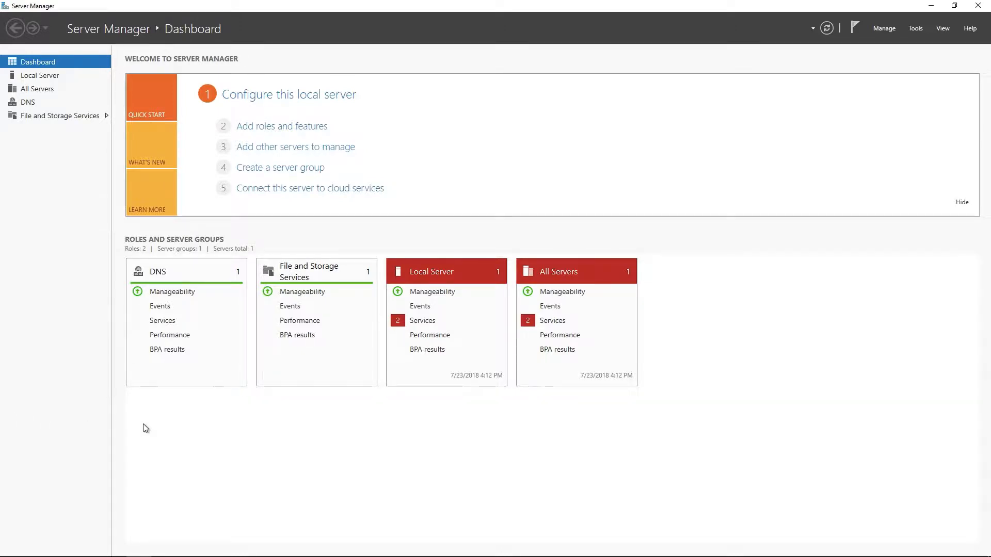
Step: Launch Add Roles and Features and choose role-based or feature-based installation
click(12, 546)
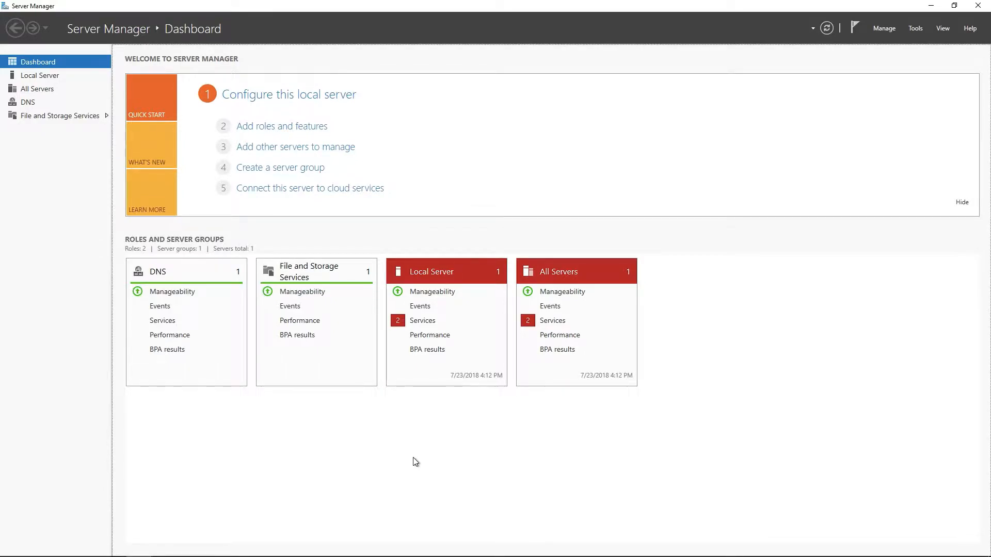
mouse_move(320, 146)
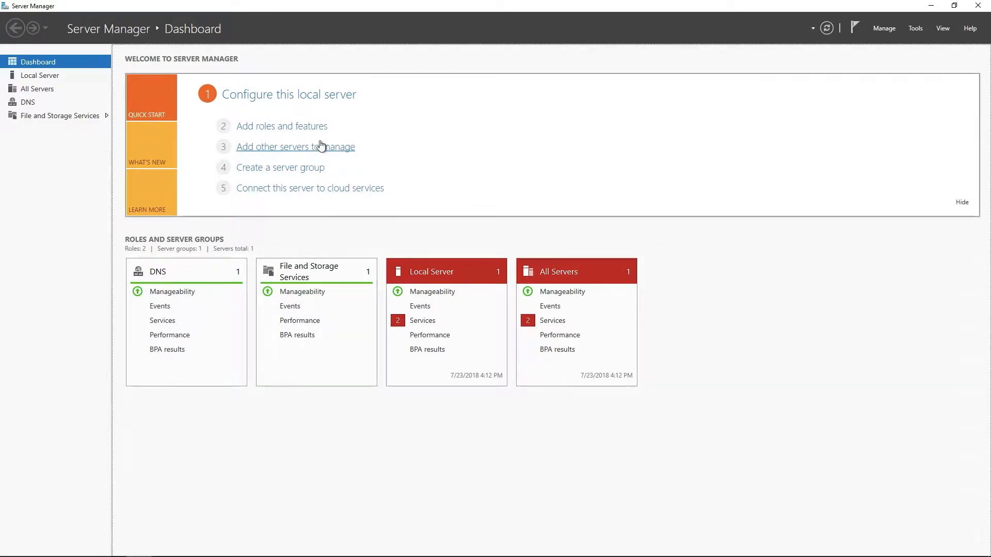
click(282, 126)
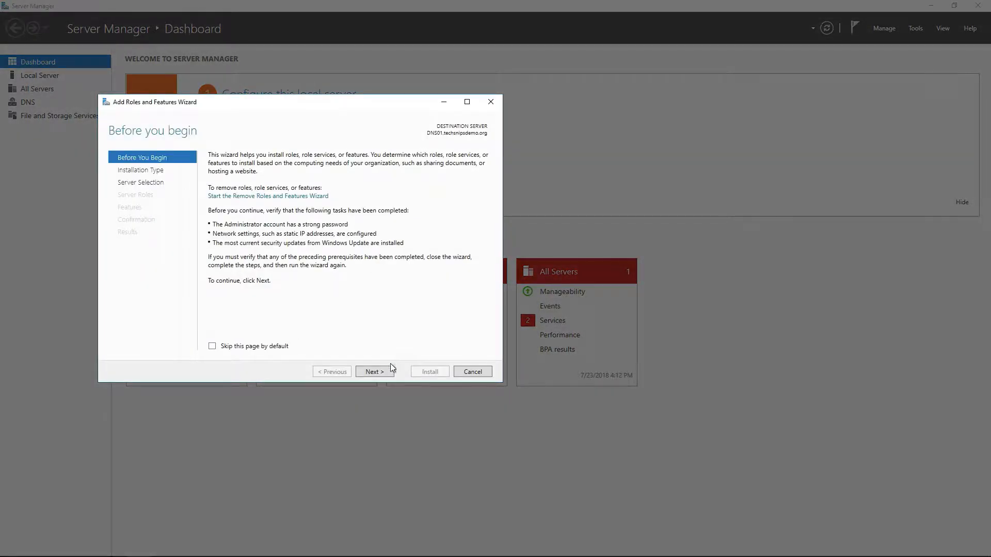
click(374, 372)
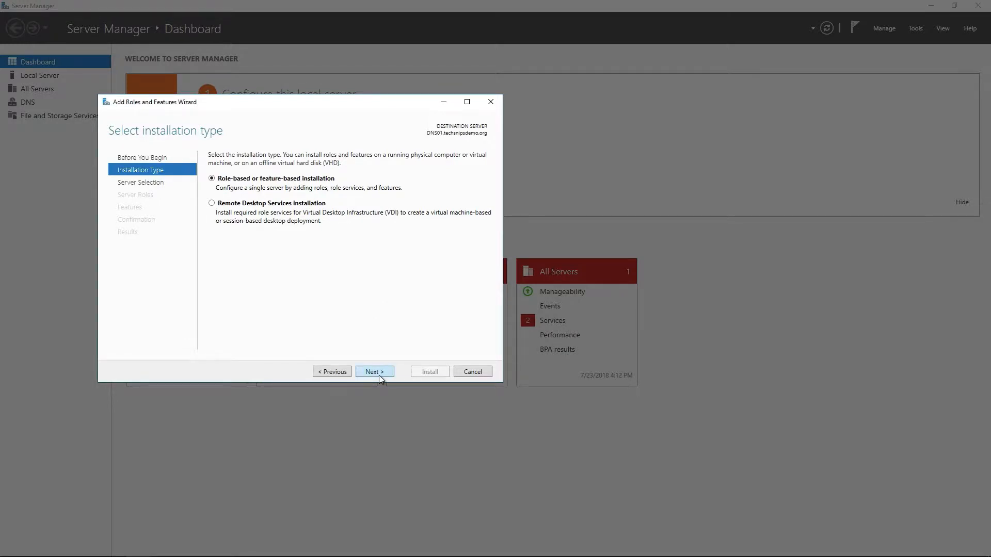
click(374, 371)
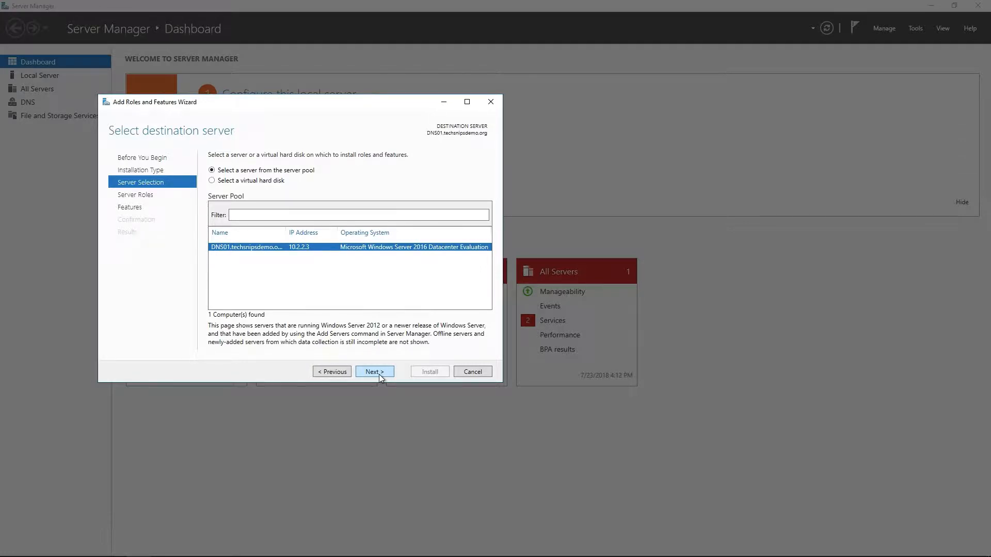
Step: Target the local server and select DHCP Server with its required management tools
click(374, 371)
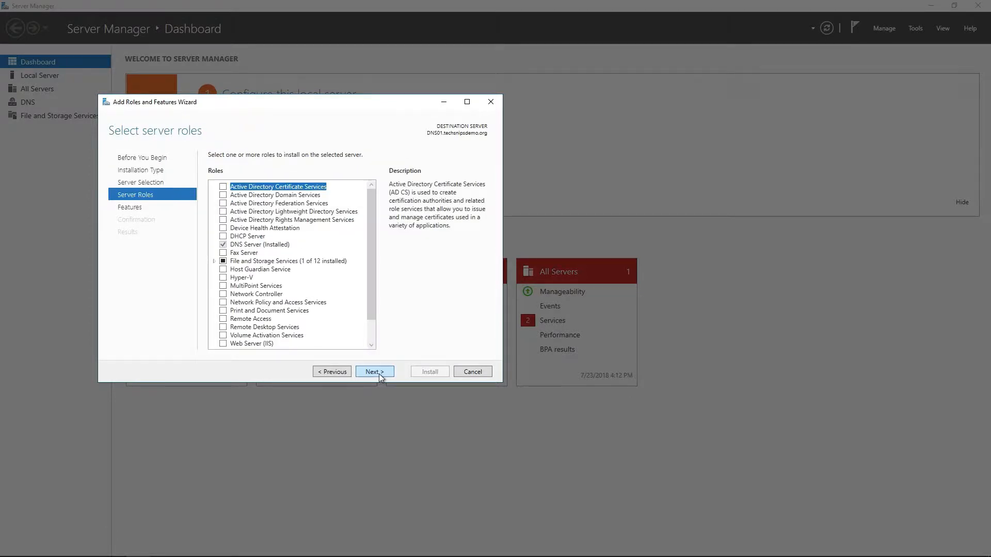
mouse_move(366, 242)
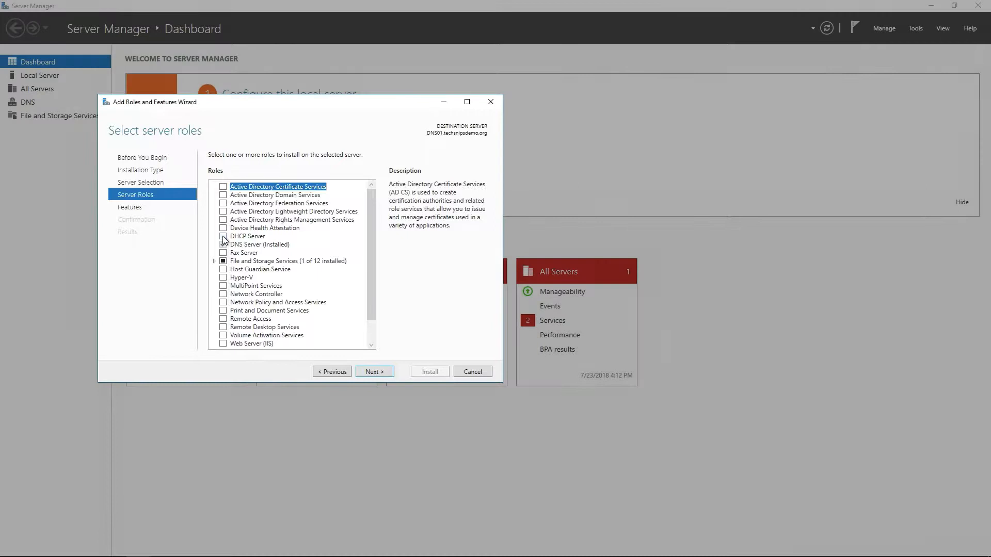
click(223, 236)
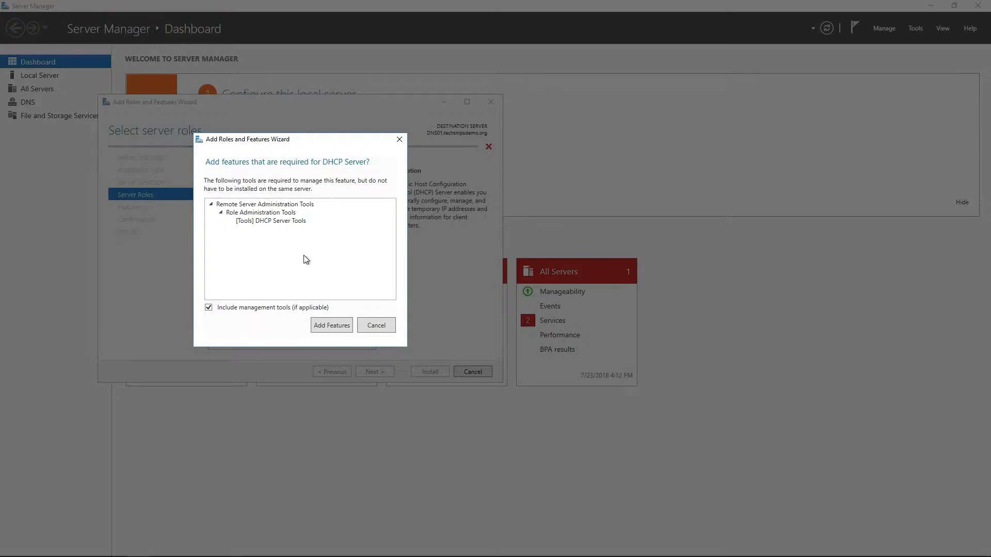
mouse_move(319, 278)
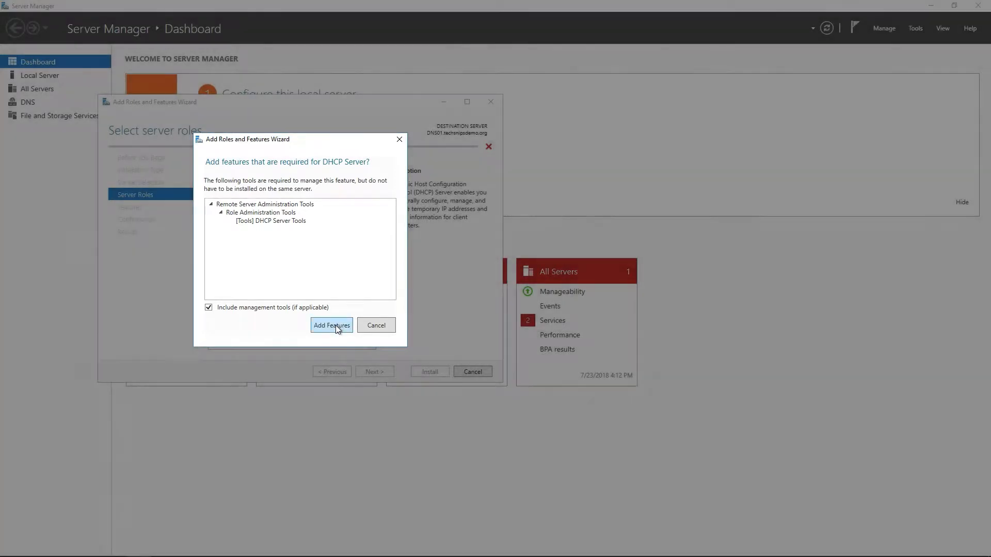
click(331, 325)
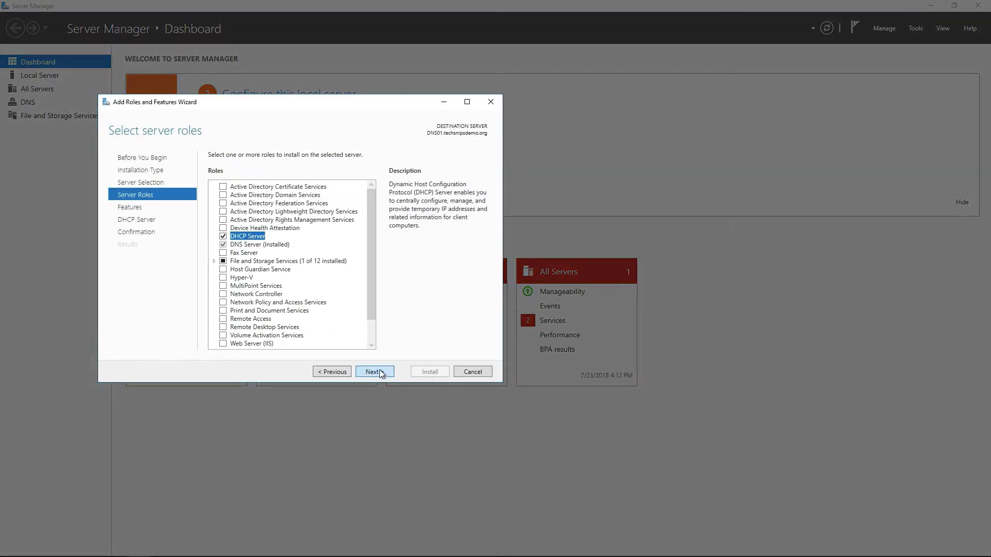
Step: Accept the default features and DHCP Server pages, then start the installation
click(374, 371)
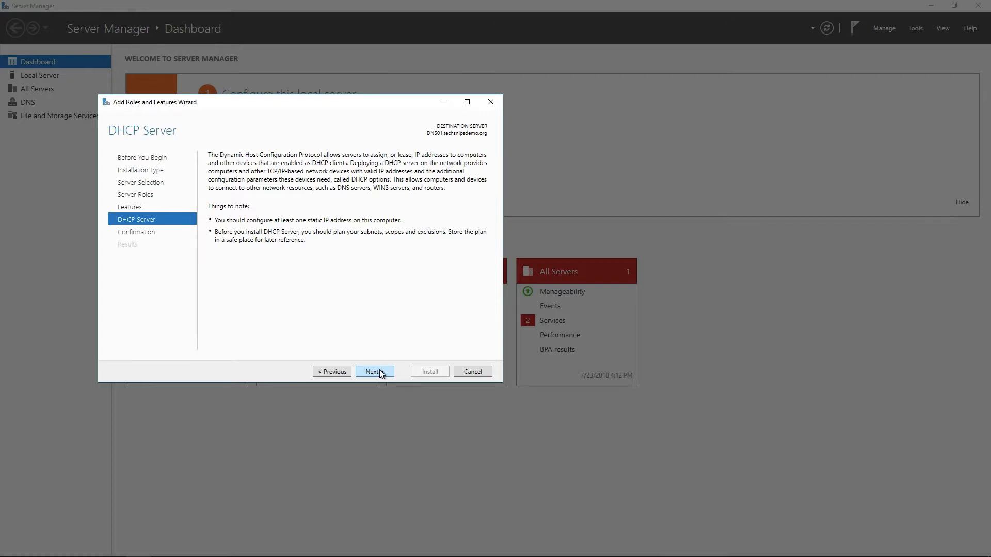
click(374, 372)
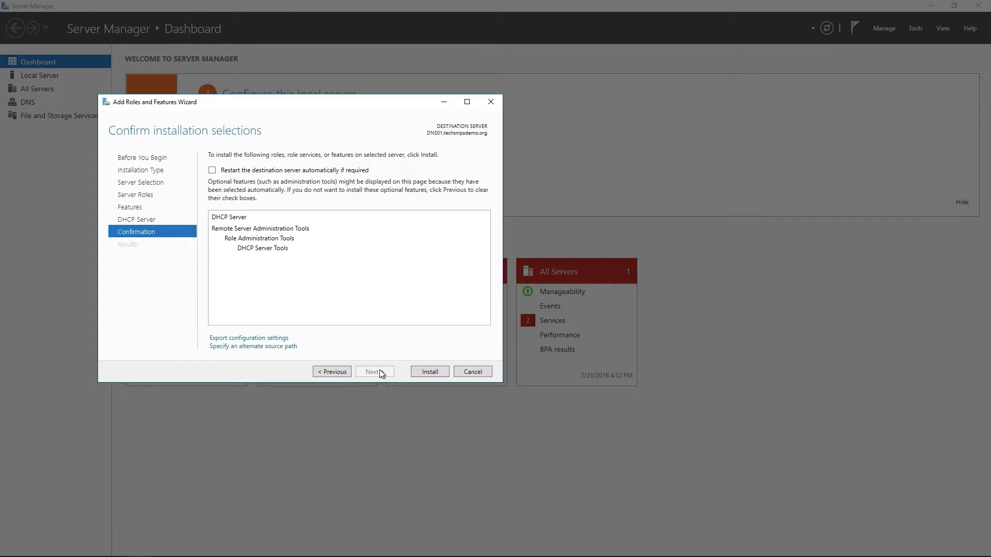
mouse_move(390, 373)
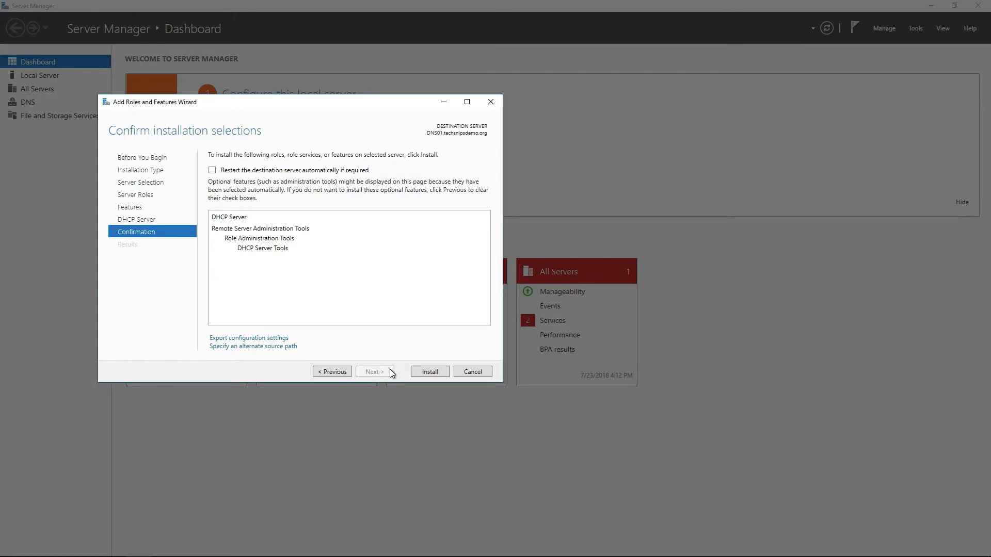
click(429, 372)
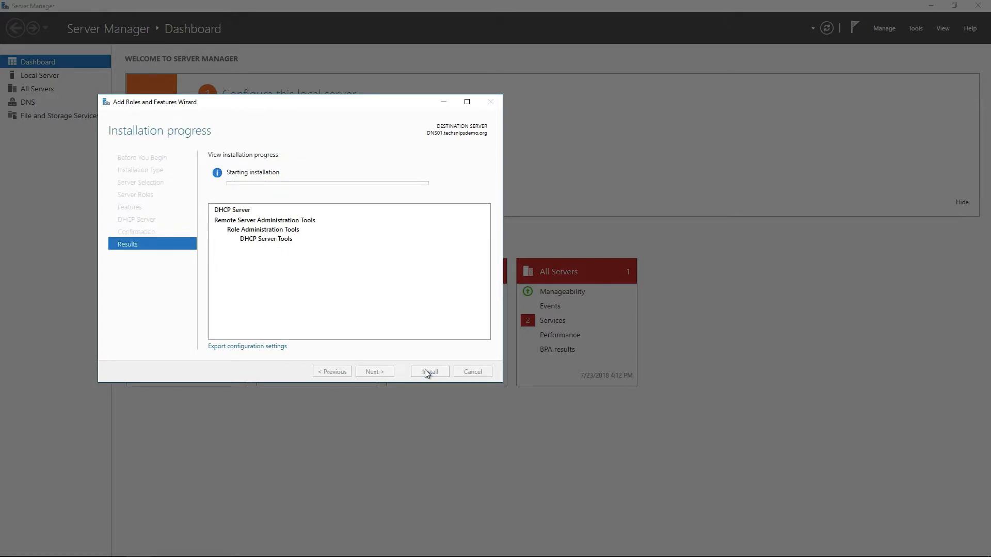
Step: Wait on the progress page until it reports Installation succeeded
click(429, 371)
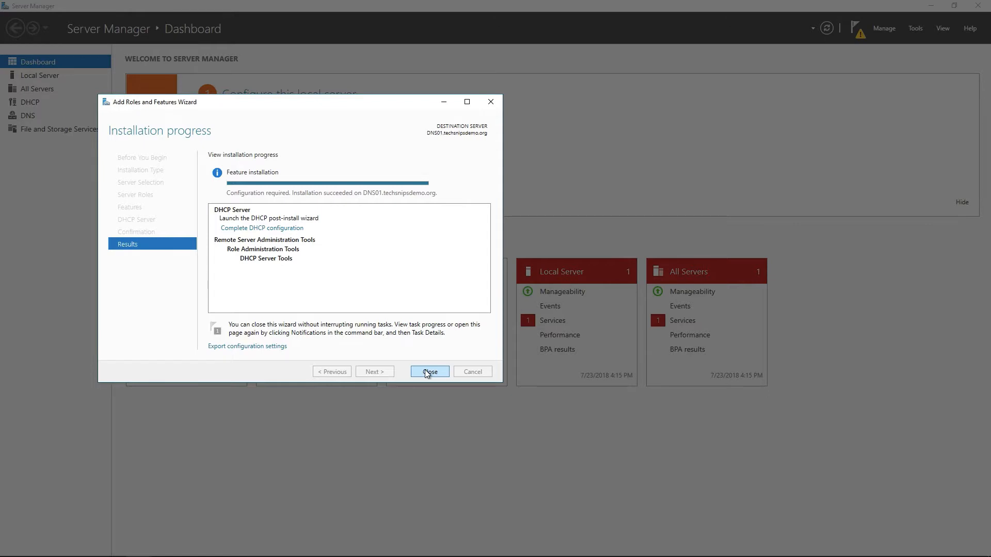
mouse_move(293, 232)
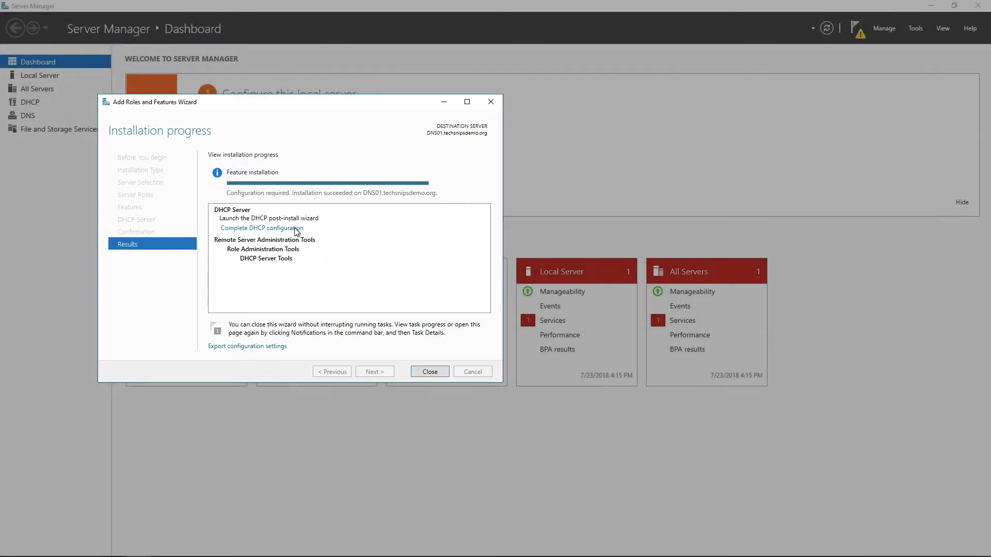
Step: Start Complete DHCP configuration and advance past the Description page
click(262, 228)
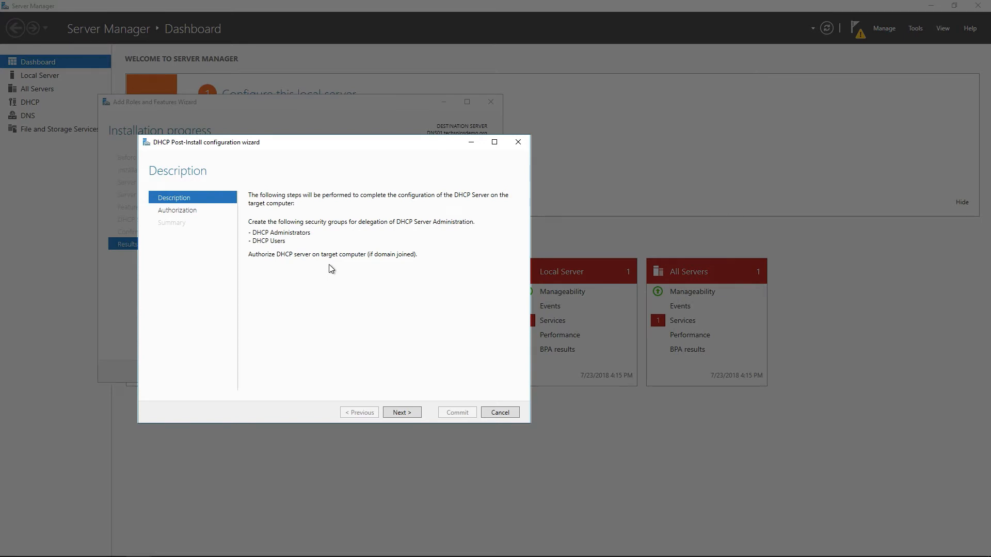
mouse_move(405, 404)
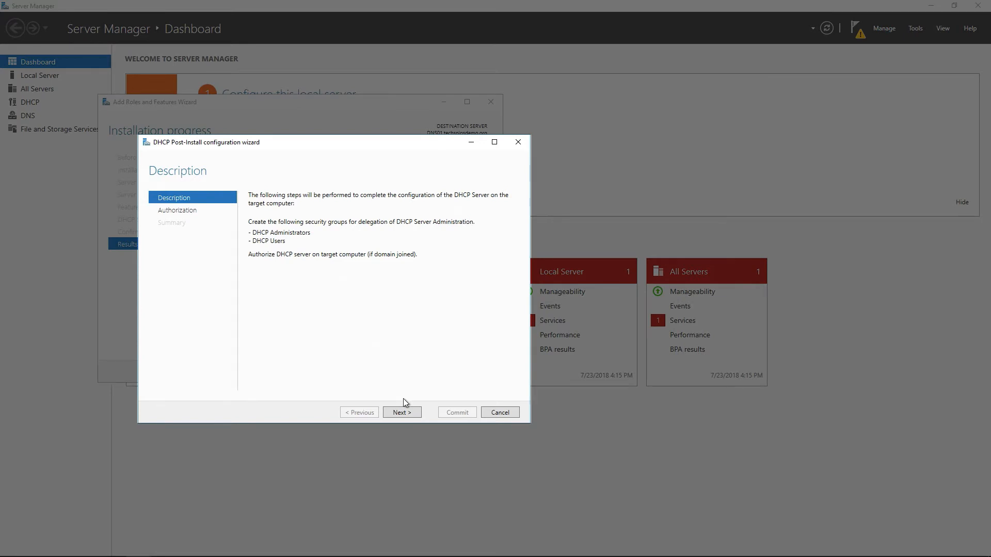
click(402, 412)
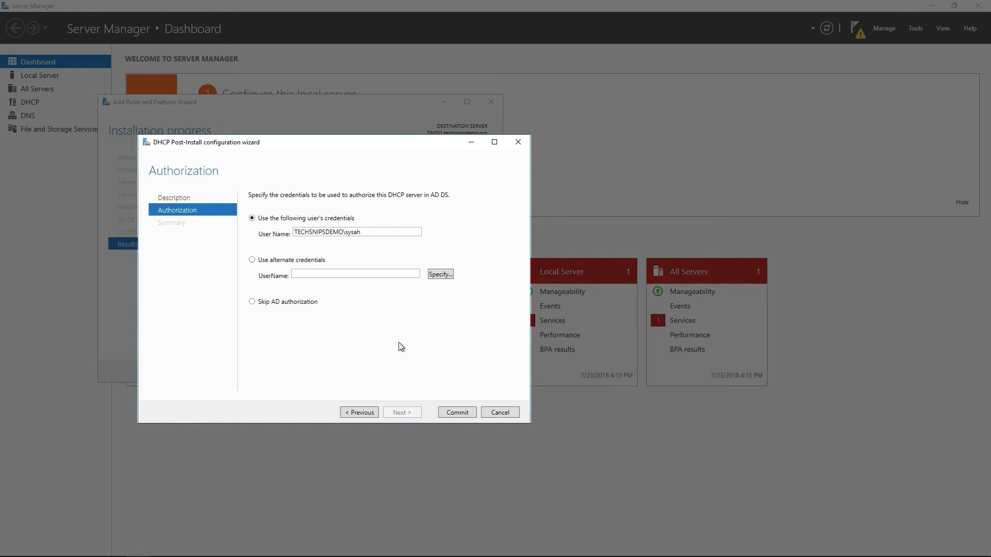
Step: Commit the DHCP configuration using the current user's credentials for AD authorization
click(457, 411)
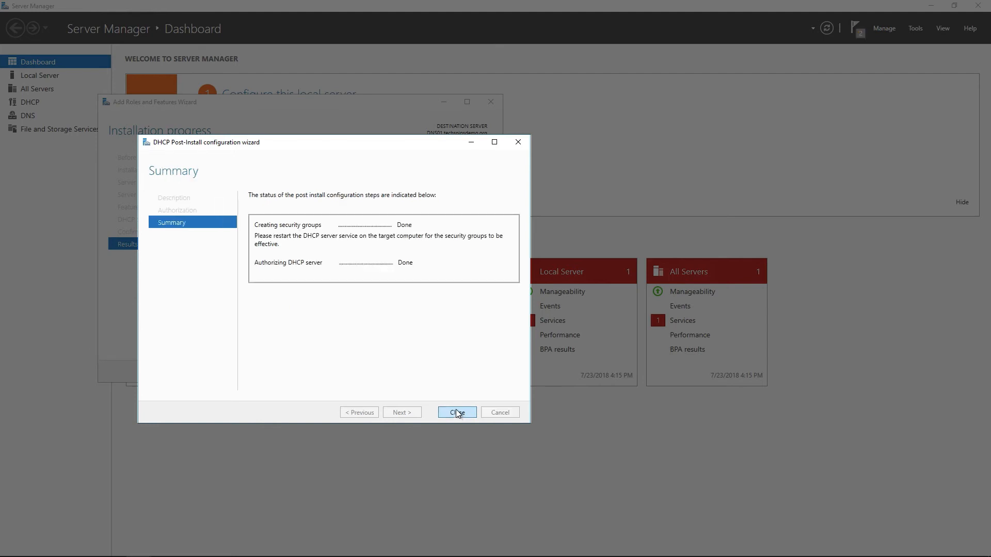
mouse_move(360, 239)
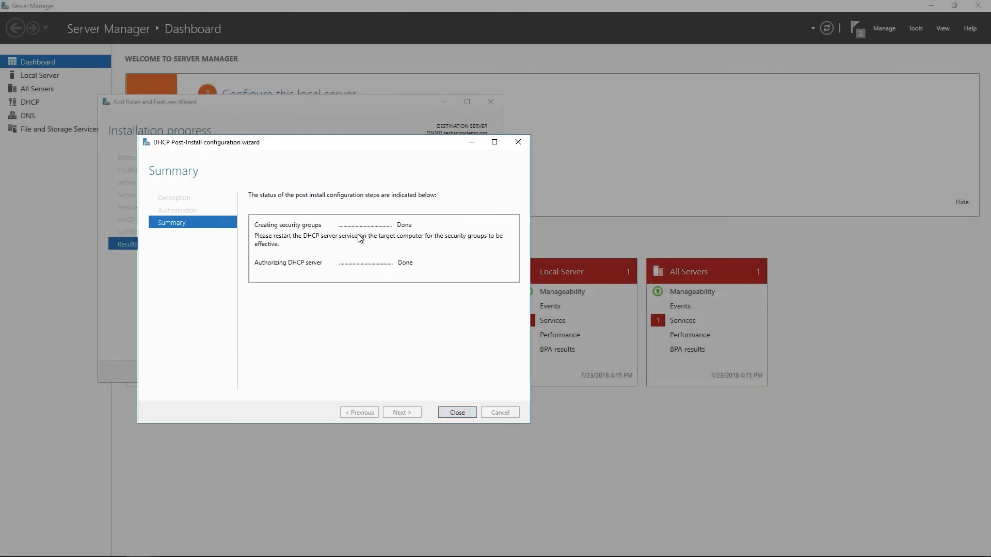